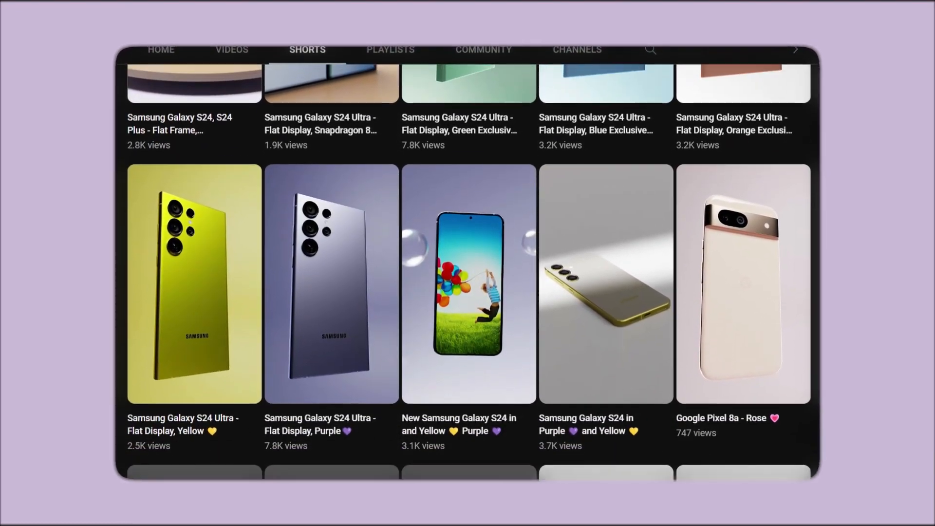
# Play the 'Samsung Galaxy S24 Ultra - Flat Display, Purple' Short from evolutionoftechET's Shorts grid.
pyautogui.click(331, 283)
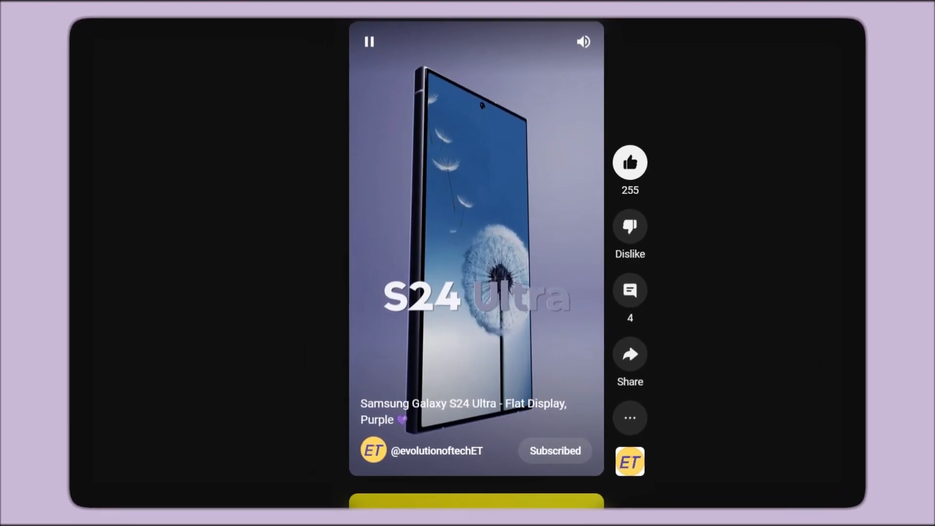